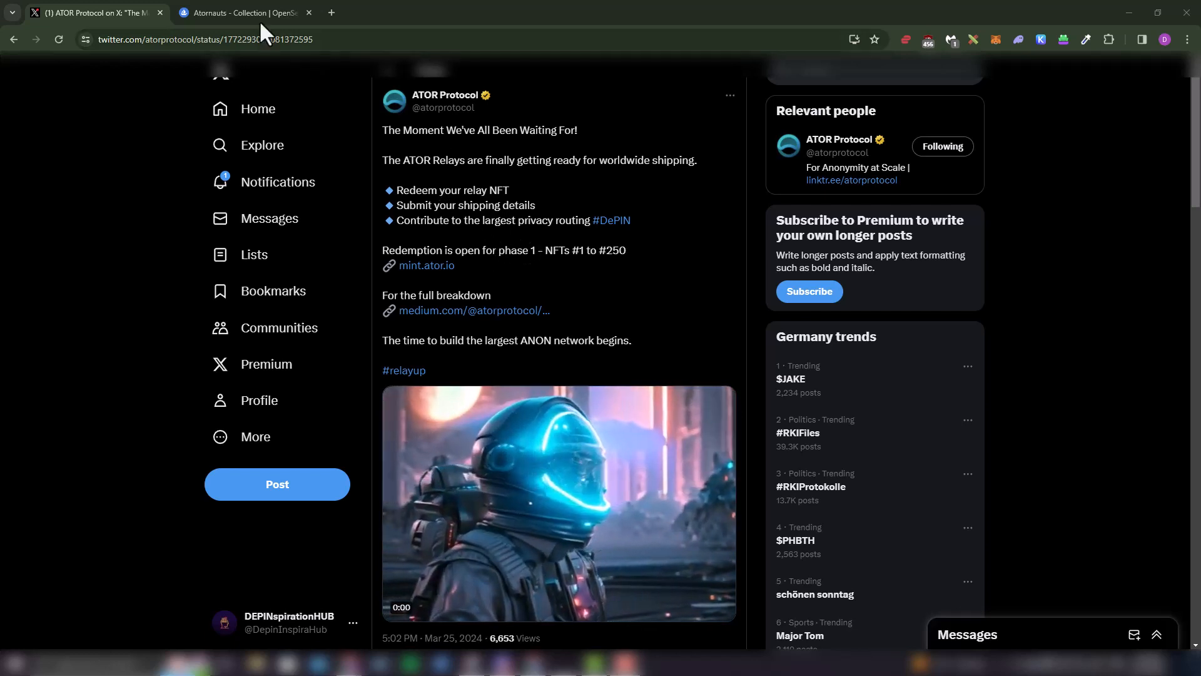
Show the Atornauts relay NFT collection page on OpenSea
{"action": "left_click", "coordinate": [244, 12]}
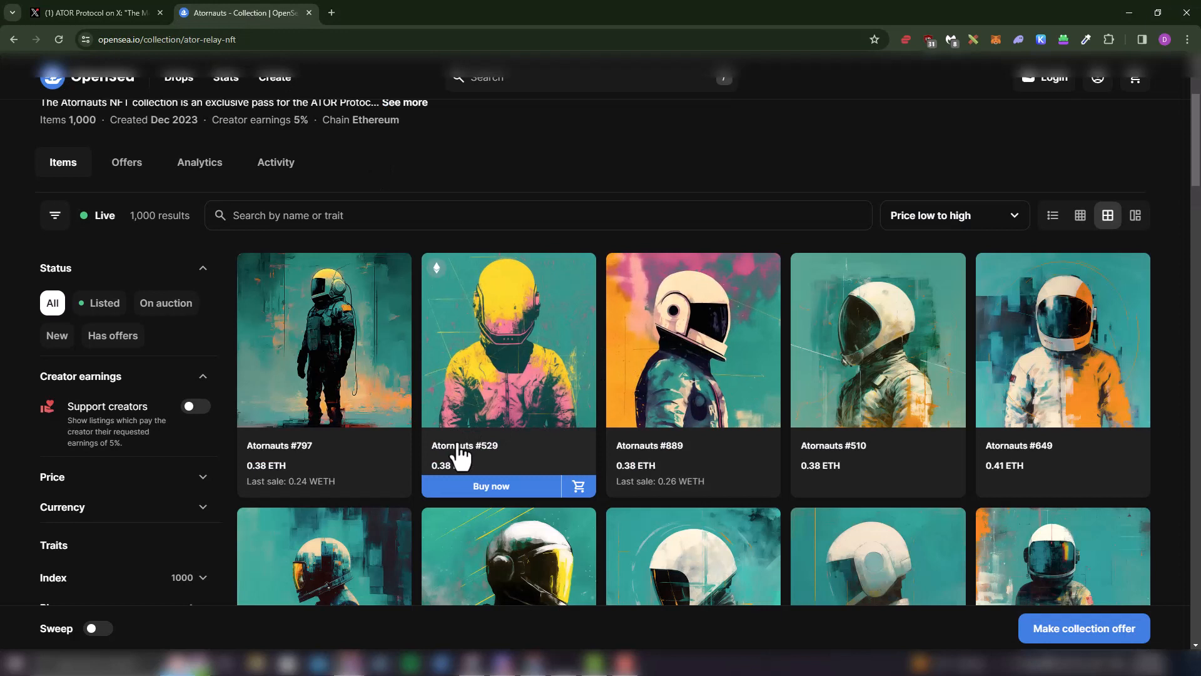
{"action": "mouse_move", "coordinate": [876, 459]}
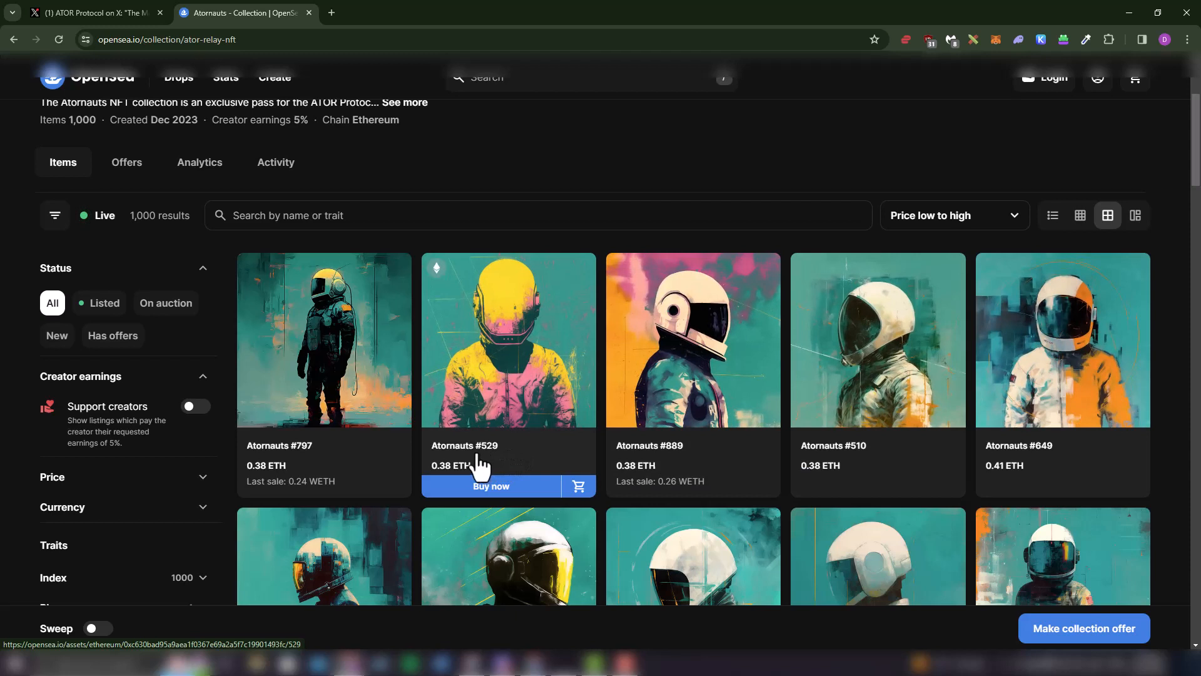
{"action": "mouse_move", "coordinate": [244, 104]}
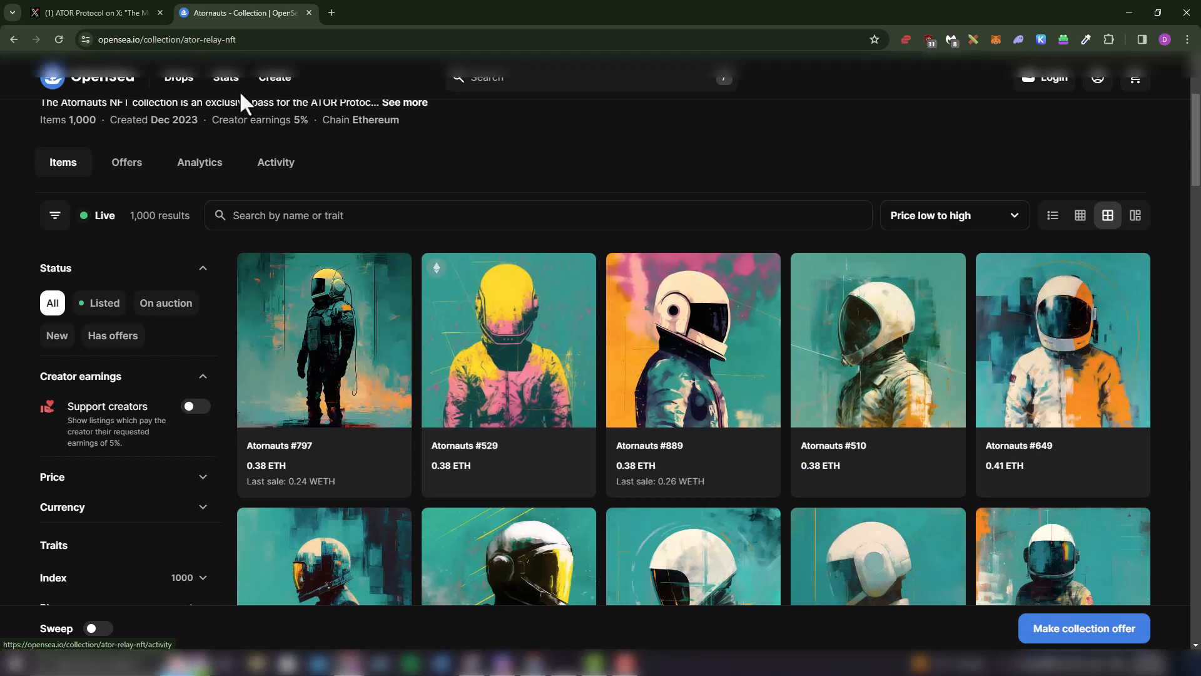
{"action": "mouse_move", "coordinate": [91, 13]}
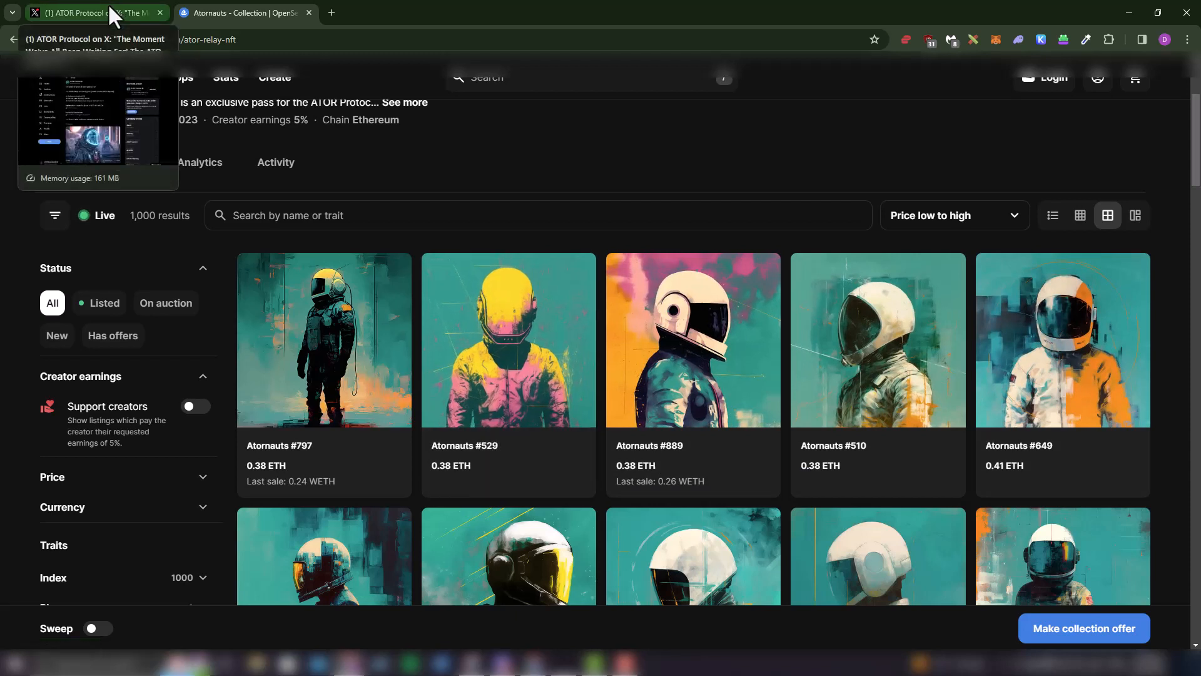
Open the announcement post and follow its mint.ator.io link to the ATOR Mint site
{"action": "left_click", "coordinate": [91, 12]}
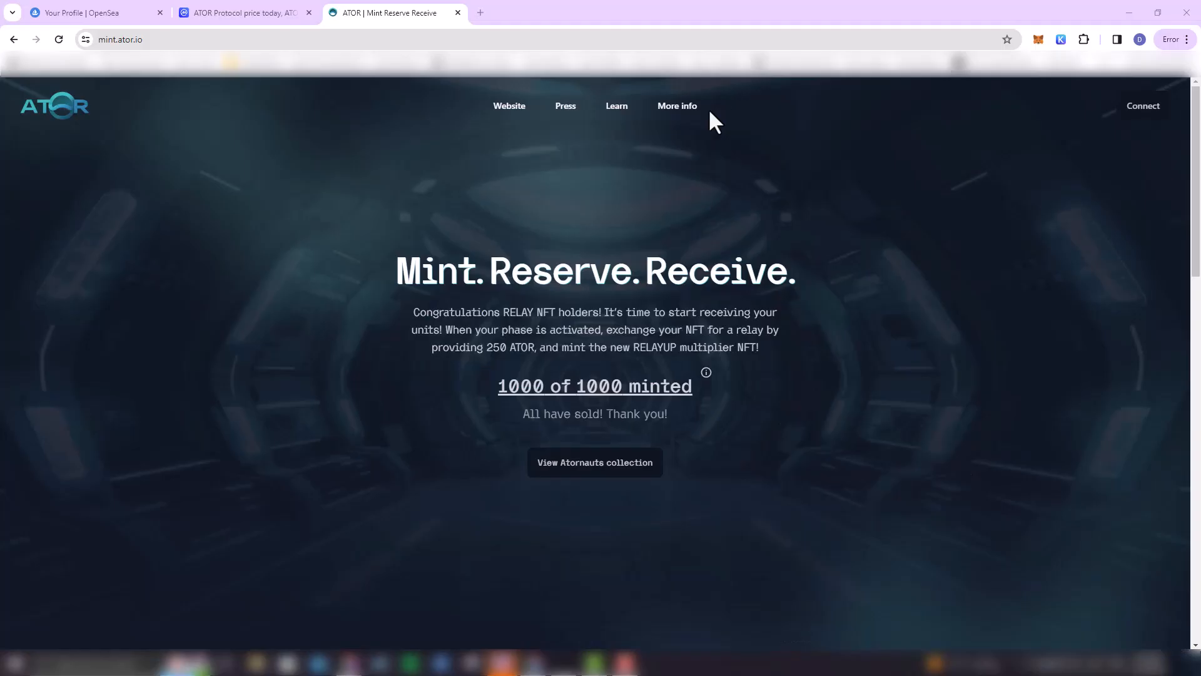
Connect the wallet to ATOR Mint and start redeeming the NFT for a relay
{"action": "left_click", "coordinate": [1142, 105]}
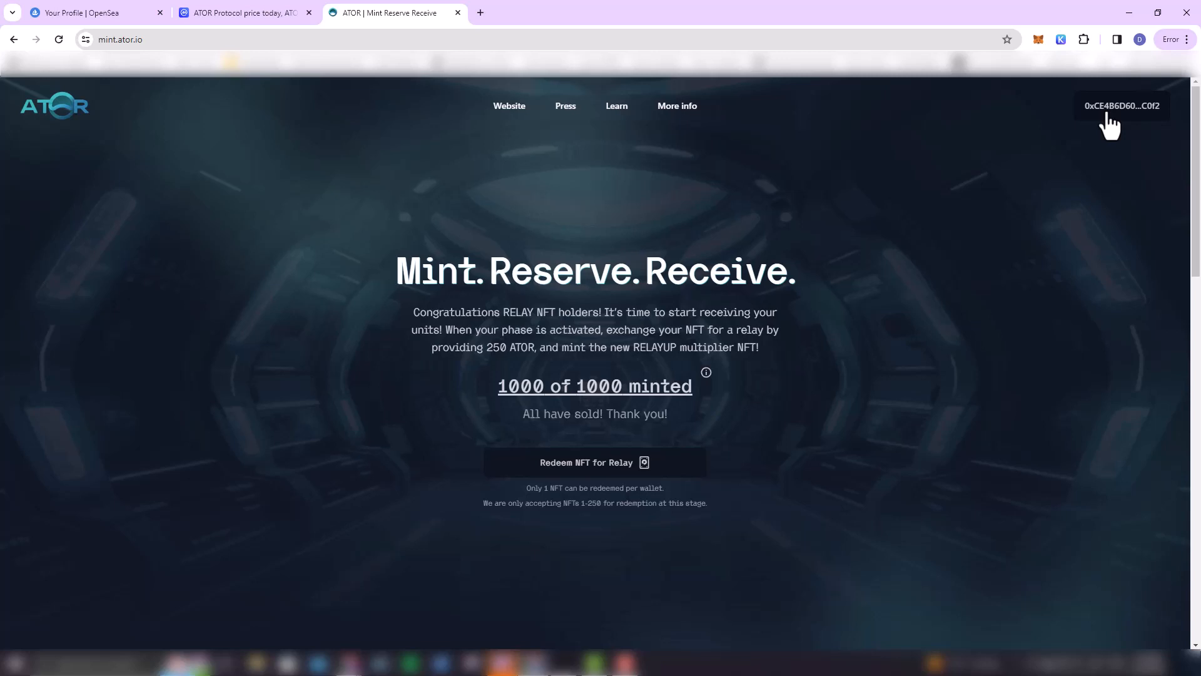
{"action": "left_click", "coordinate": [593, 462]}
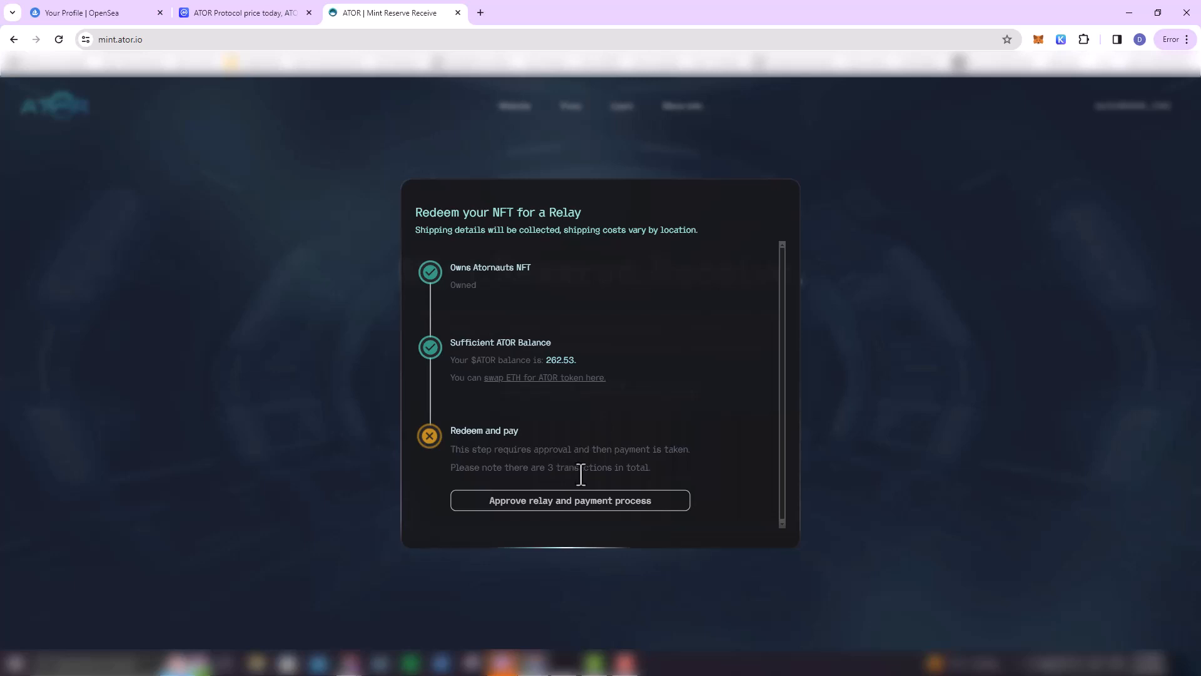
Approve the relay and payment process, granting MetaMask access to the Atornauts NFTs despite the risk warning
{"action": "left_click", "coordinate": [571, 500]}
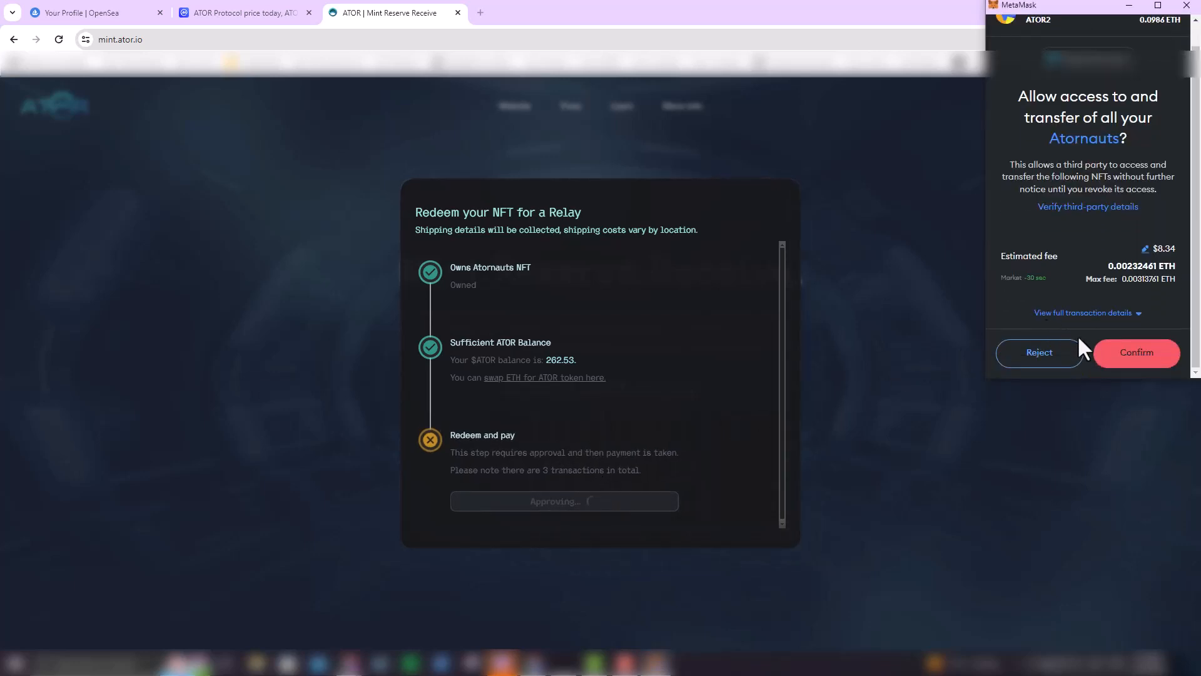
{"action": "left_click", "coordinate": [1136, 353]}
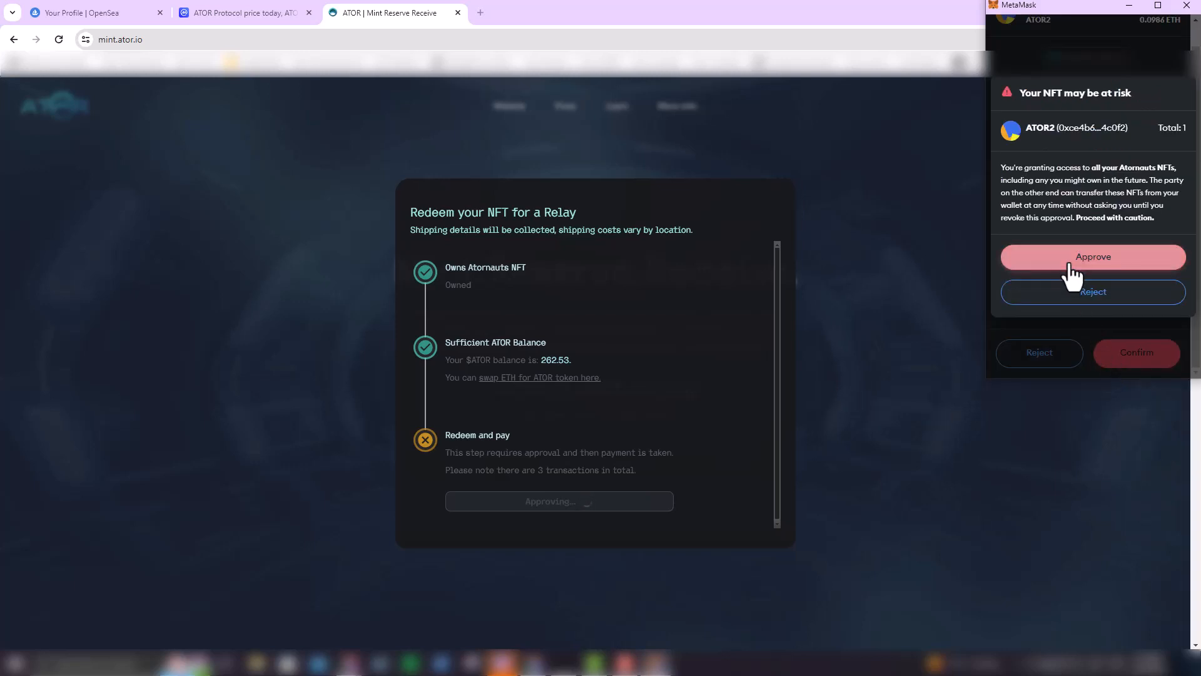
{"action": "left_click", "coordinate": [1091, 257]}
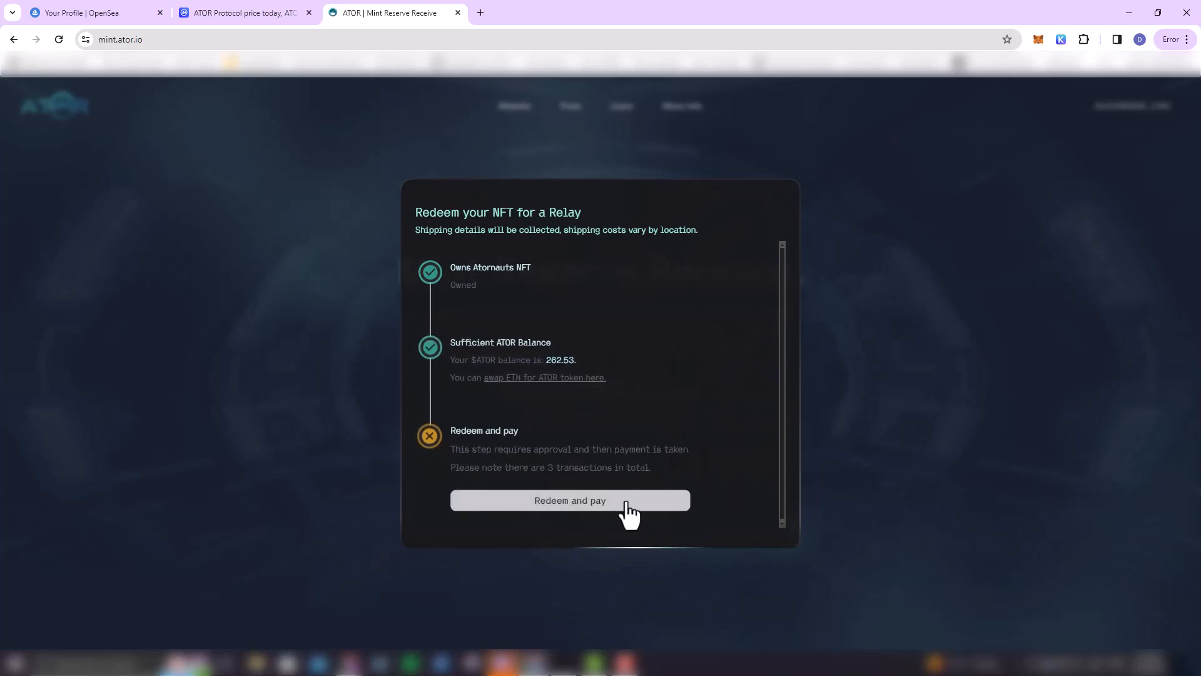
Run the redeem-and-pay transaction and confirm the payment in MetaMask
{"action": "left_click", "coordinate": [570, 501]}
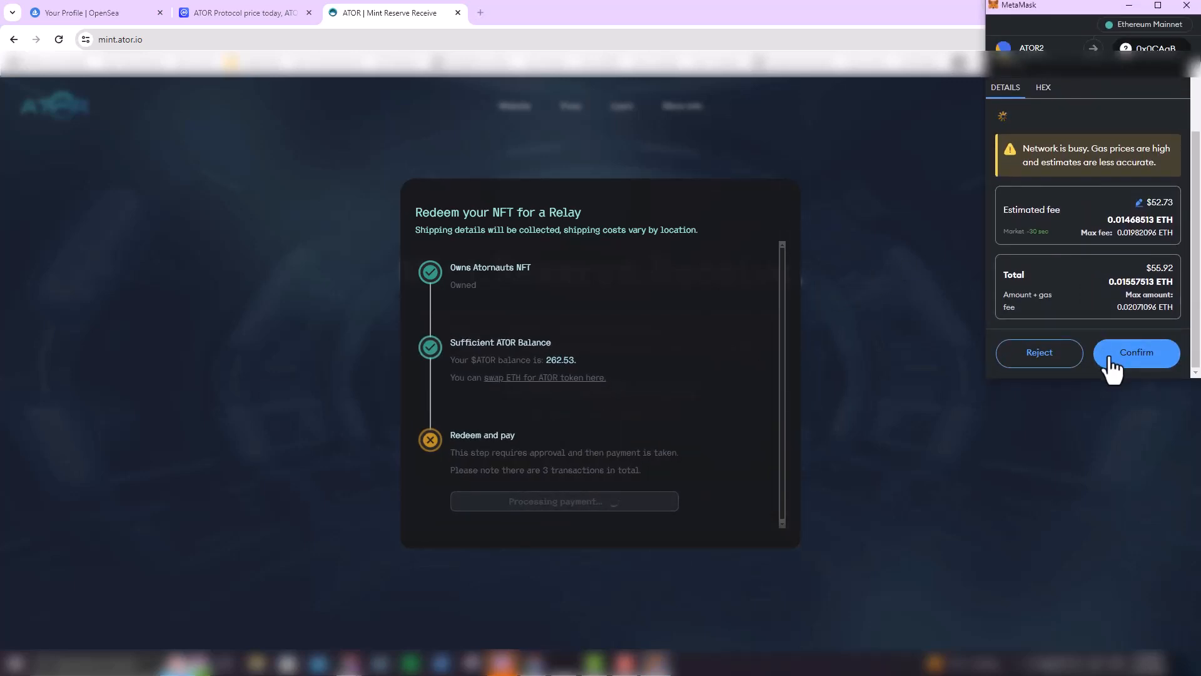
{"action": "left_click", "coordinate": [1136, 353]}
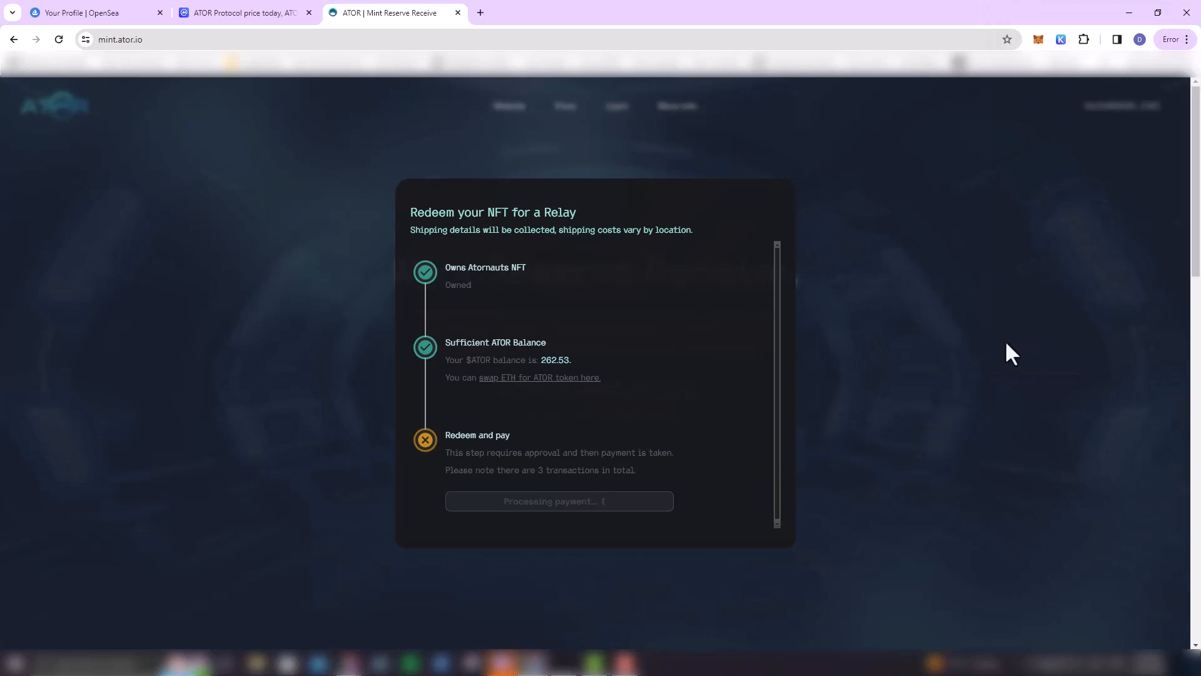
{"action": "mouse_move", "coordinate": [856, 344]}
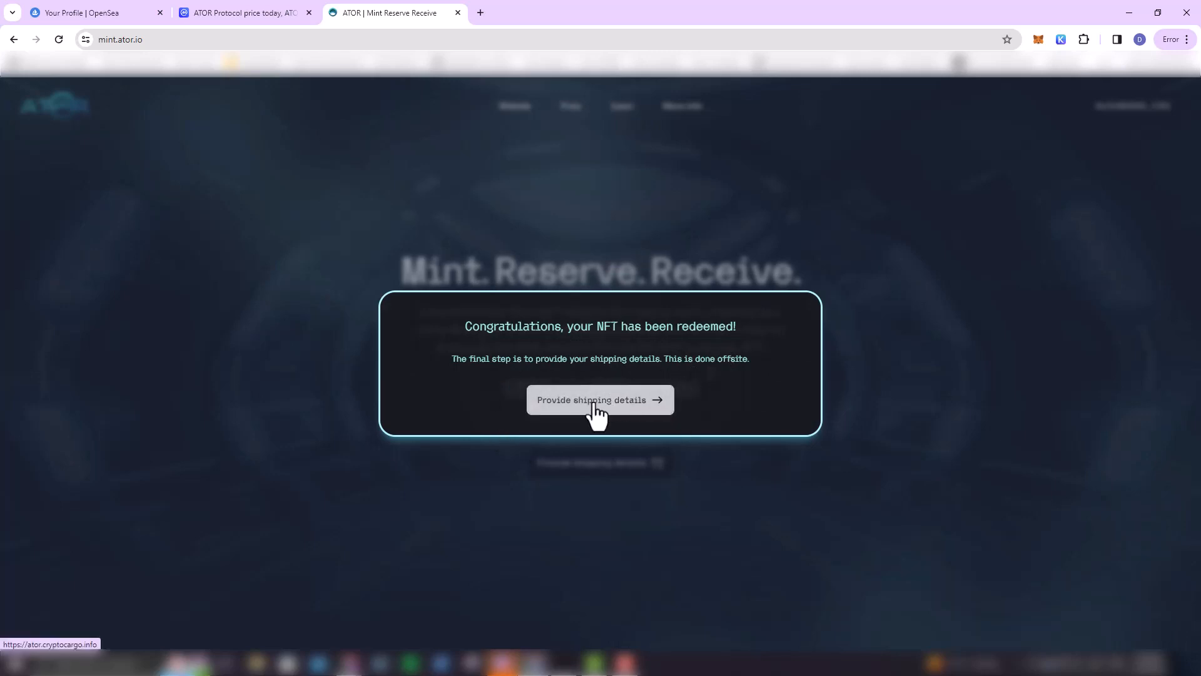
Proceed to shipping details and authenticate by connecting MetaMask to ator.cryptocargo.info
{"action": "left_click", "coordinate": [599, 399]}
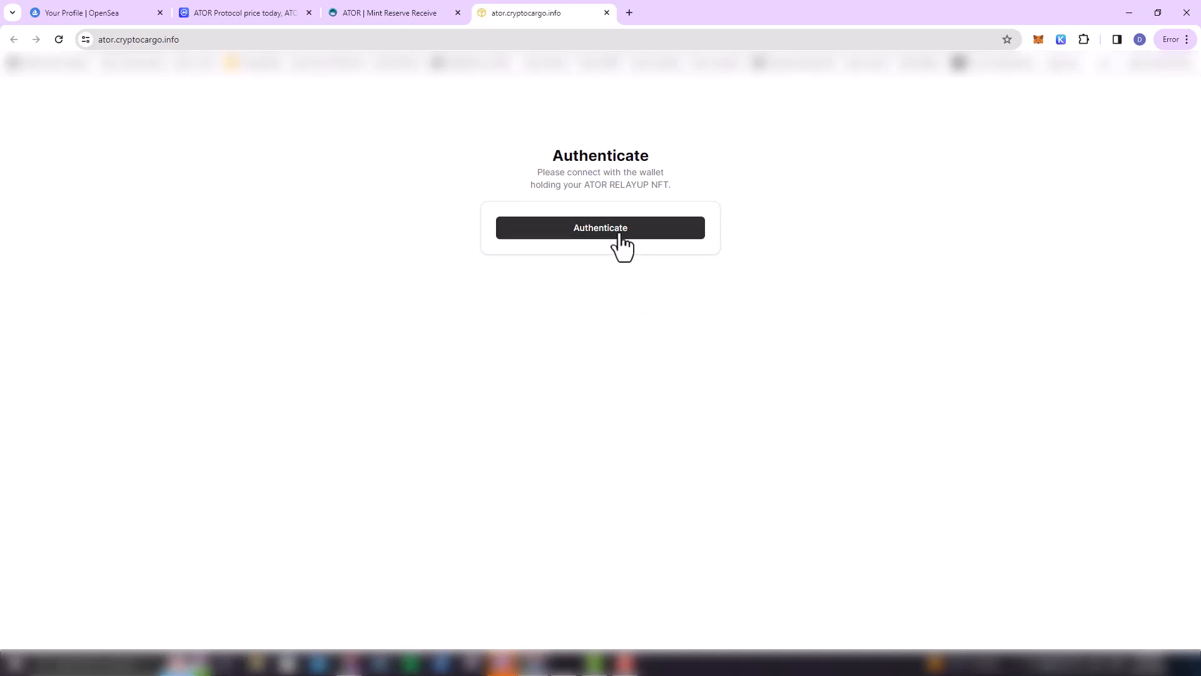
{"action": "left_click", "coordinate": [599, 226]}
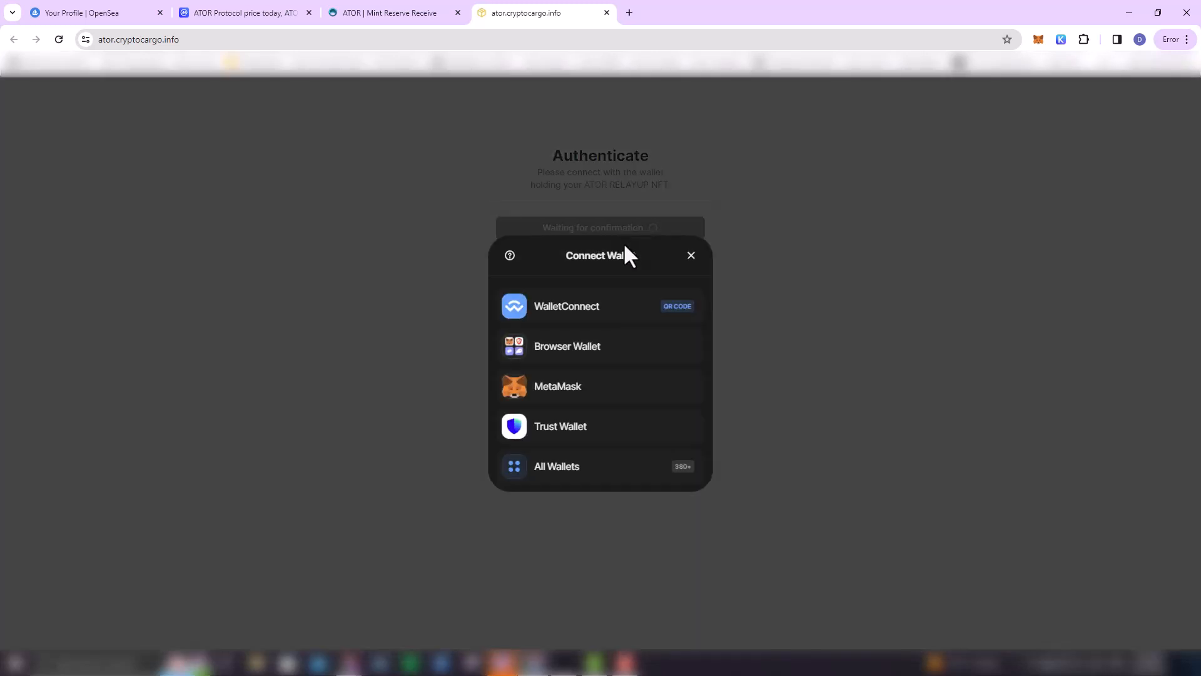
{"action": "left_click", "coordinate": [557, 386]}
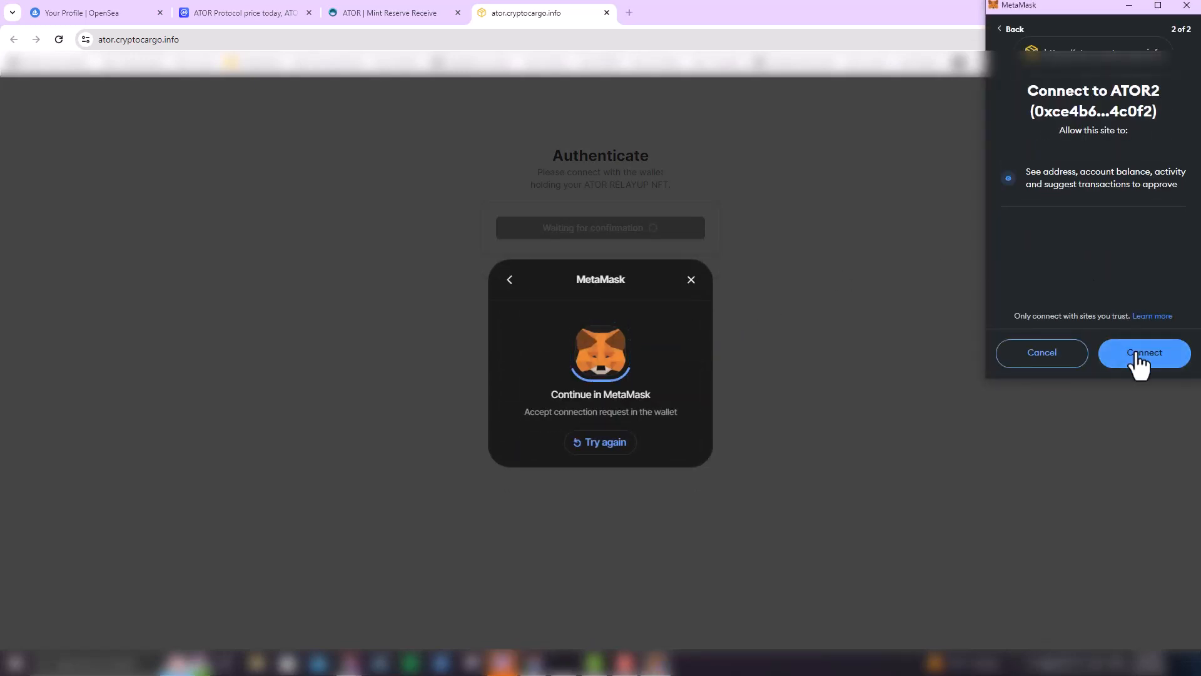
{"action": "left_click", "coordinate": [1143, 353]}
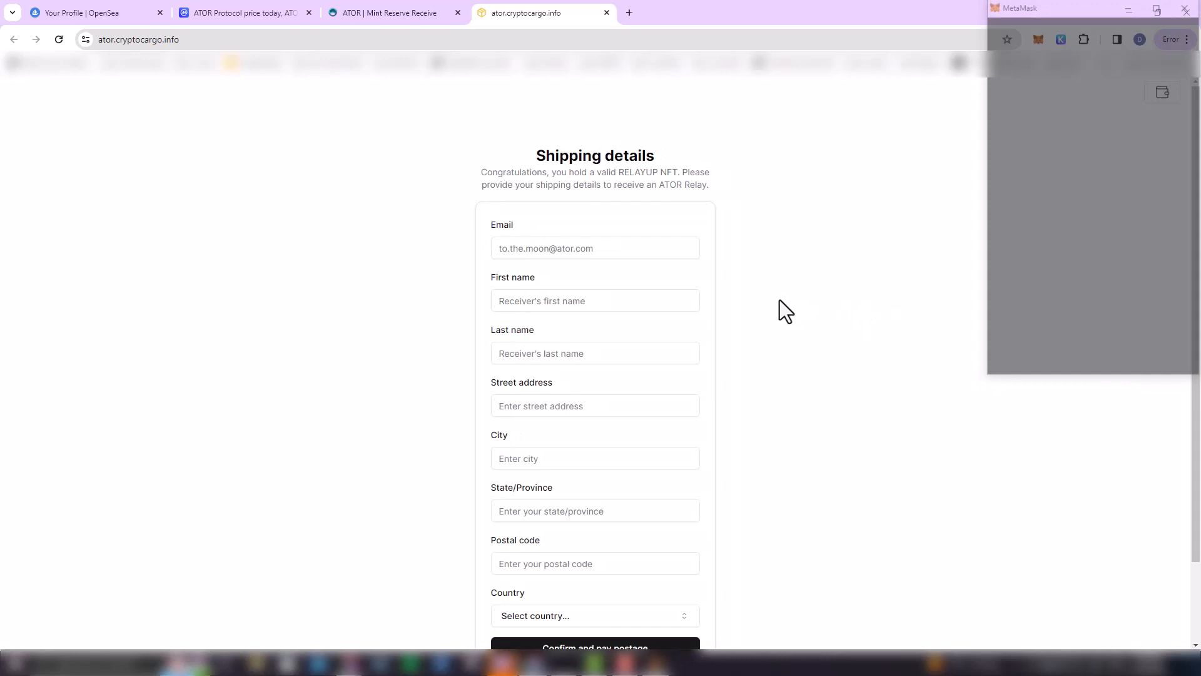
Submit the shipping form and sign the MetaMask message confirming the details
{"action": "left_click", "coordinate": [594, 247]}
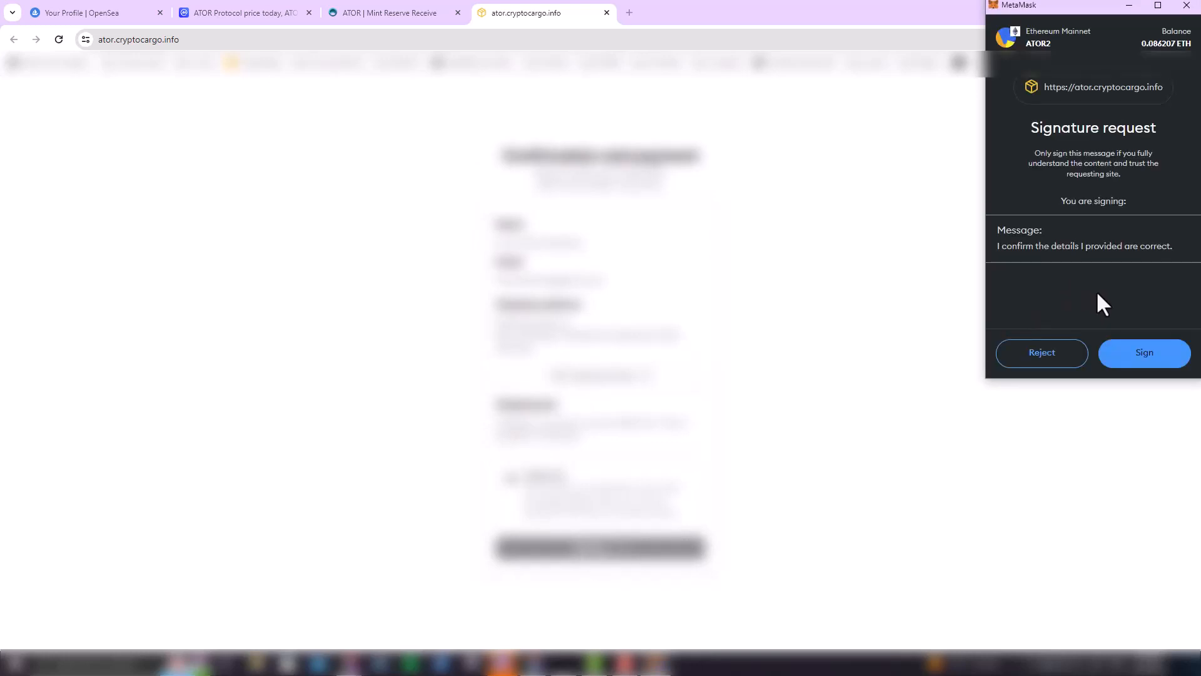
{"action": "left_click", "coordinate": [1143, 353]}
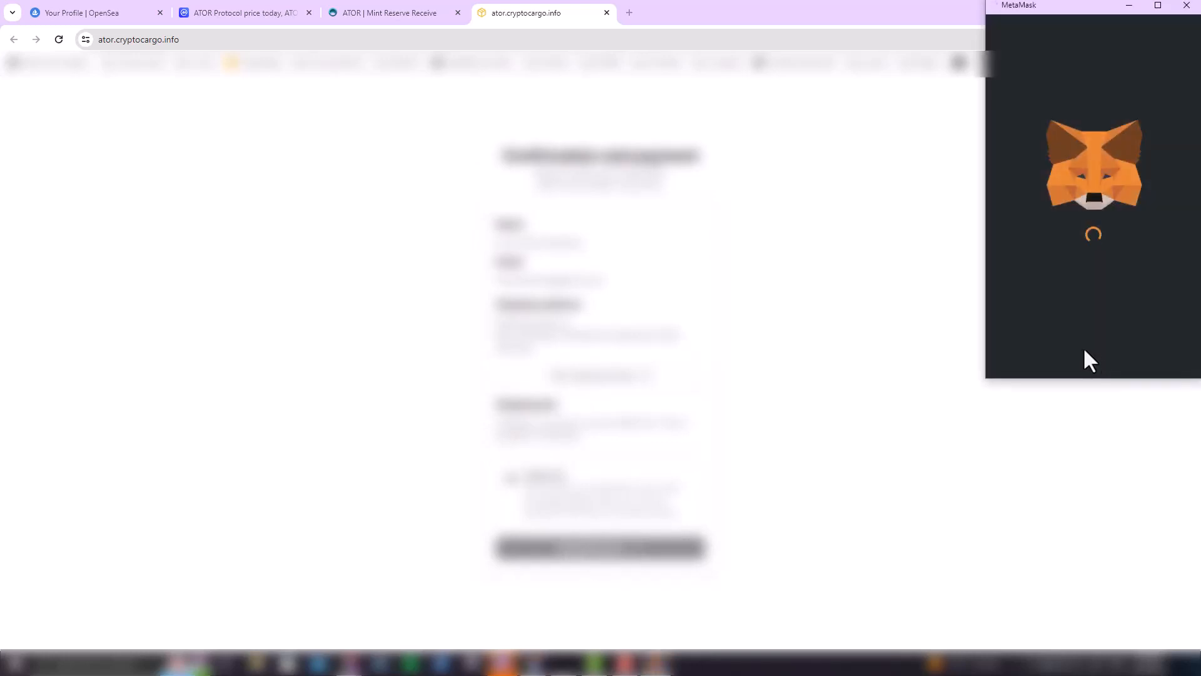